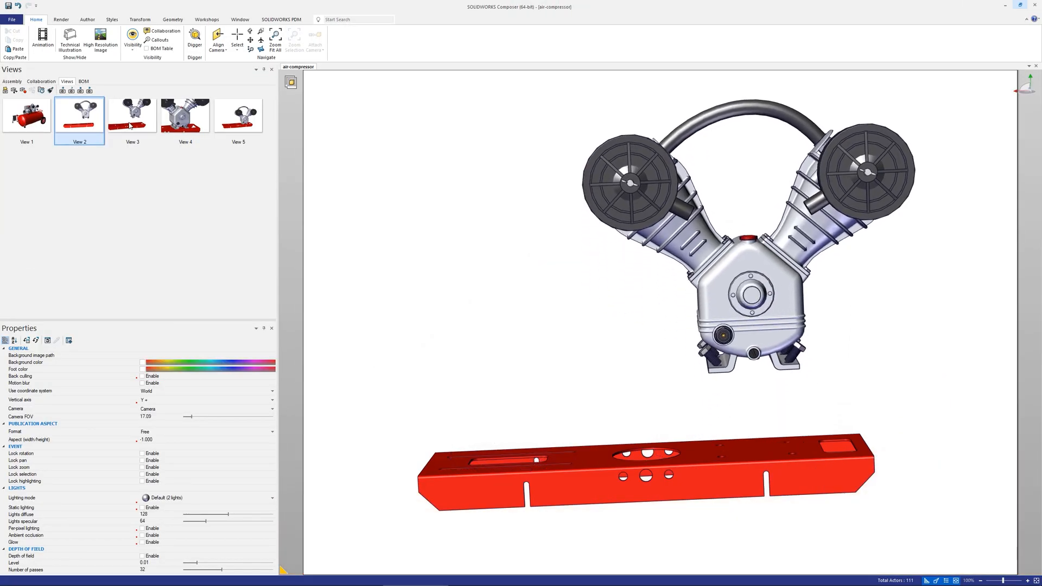
- Step through Views 3–5, then capture the current pump-and-base camera as View 6
click(131, 115)
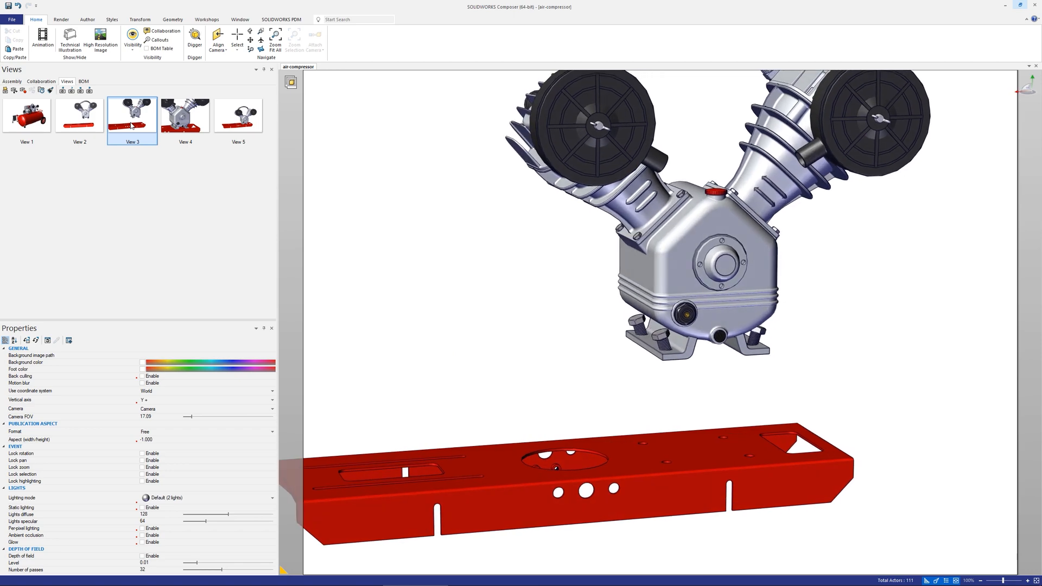
click(184, 115)
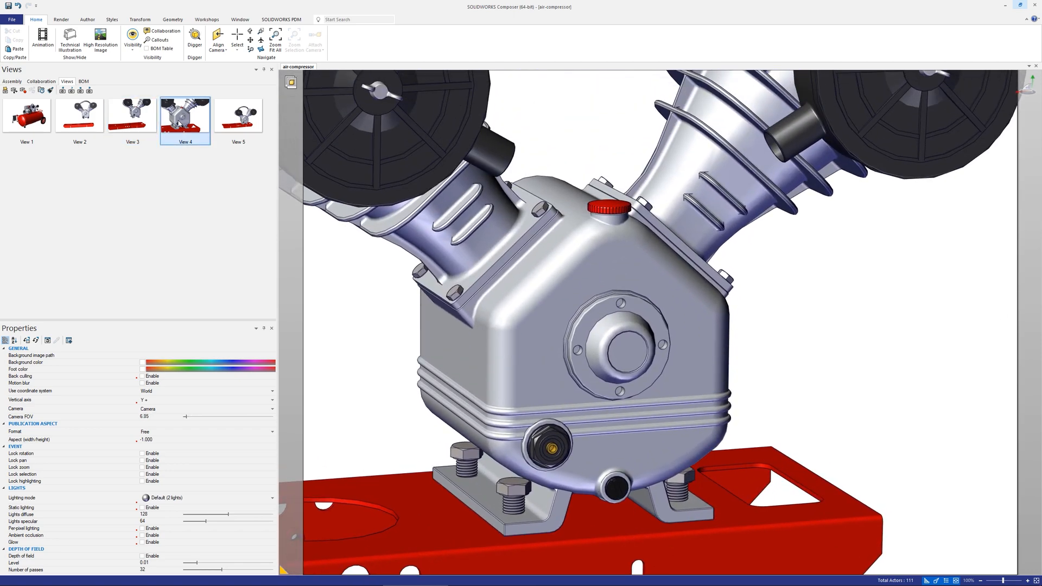
click(238, 114)
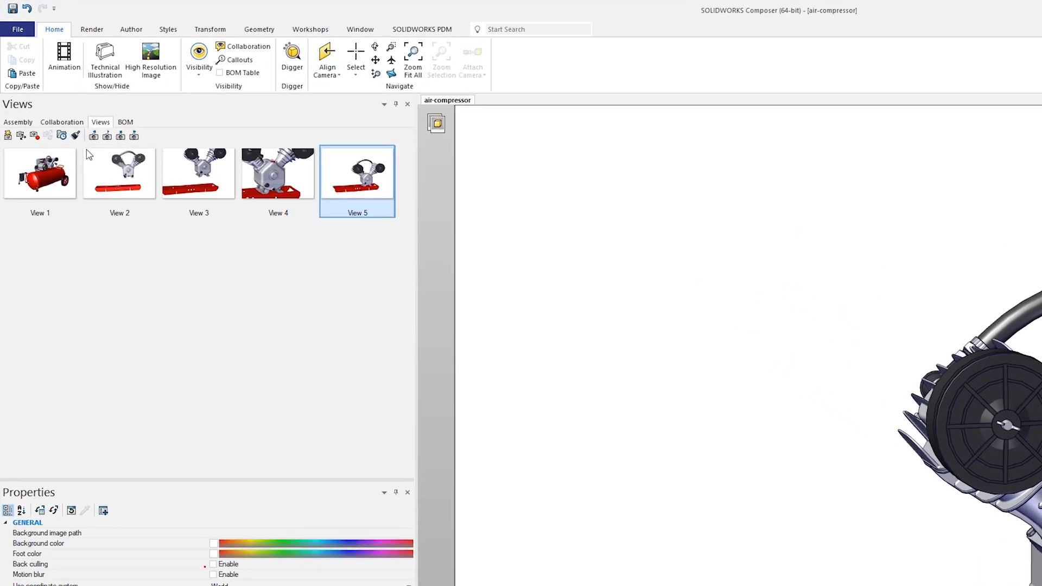
mouse_move(22, 137)
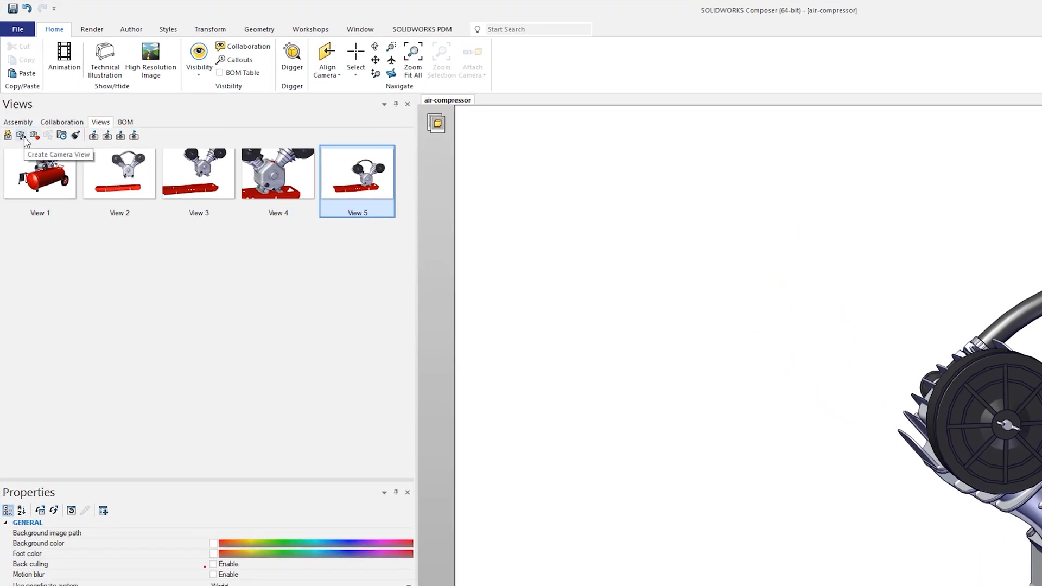
click(21, 135)
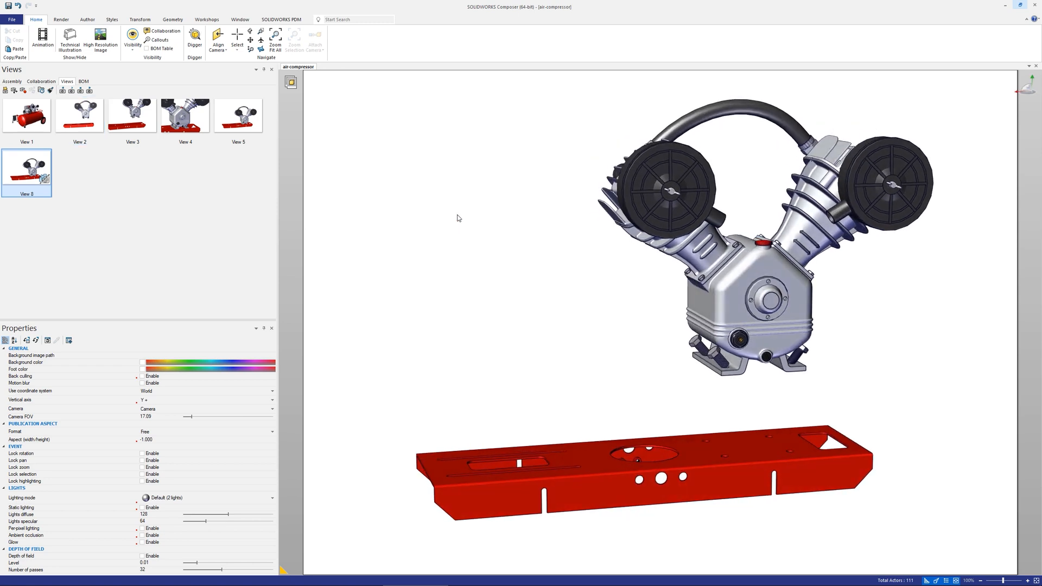
- Recall View 2 and View 3 to frame the pressure switch, gauge and release valve
click(79, 114)
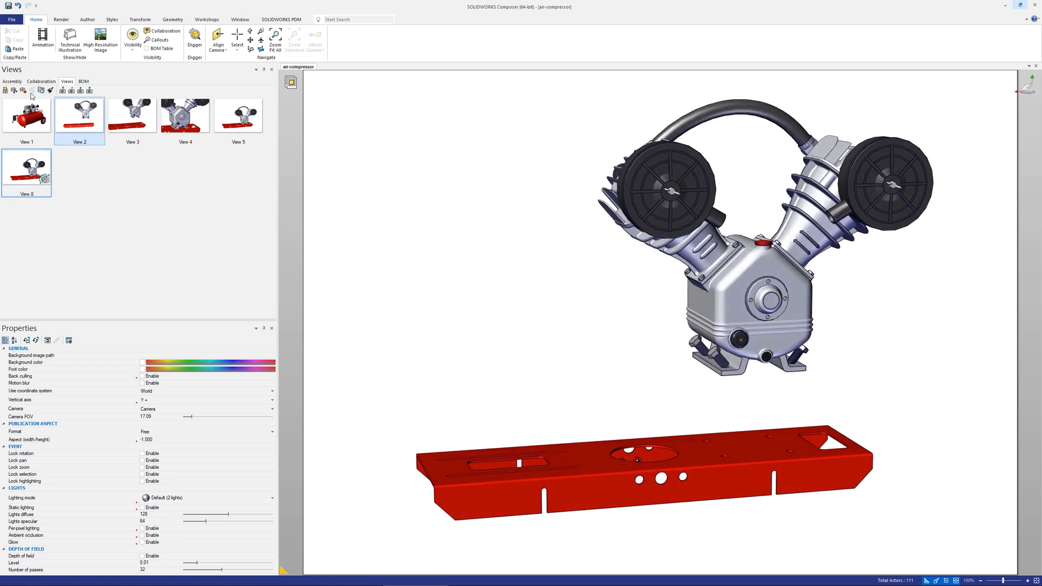
click(132, 115)
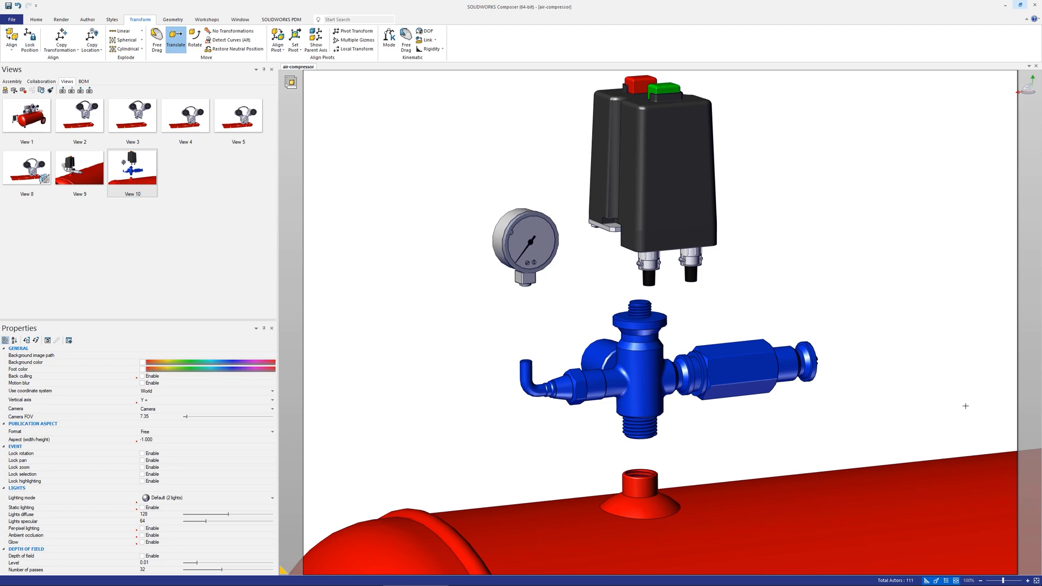
- Translate the blue release valve down onto its tank fitting and return to View 2
click(766, 369)
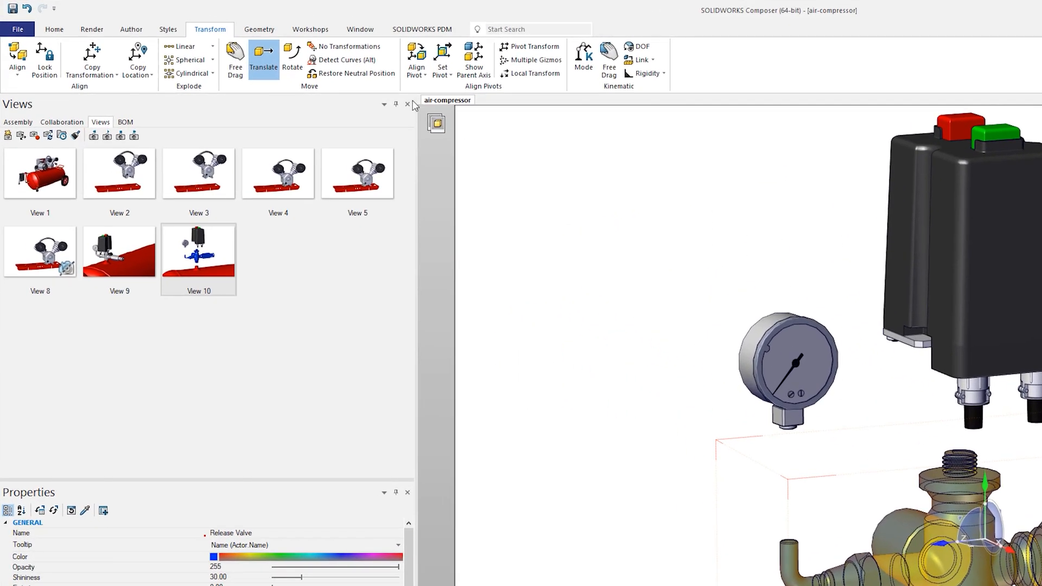
click(352, 73)
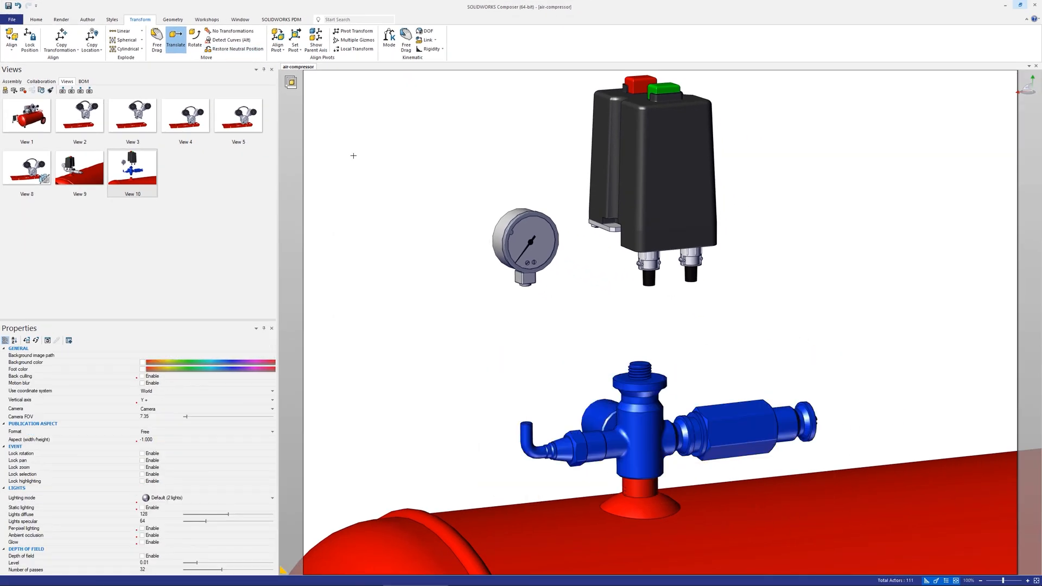
click(79, 114)
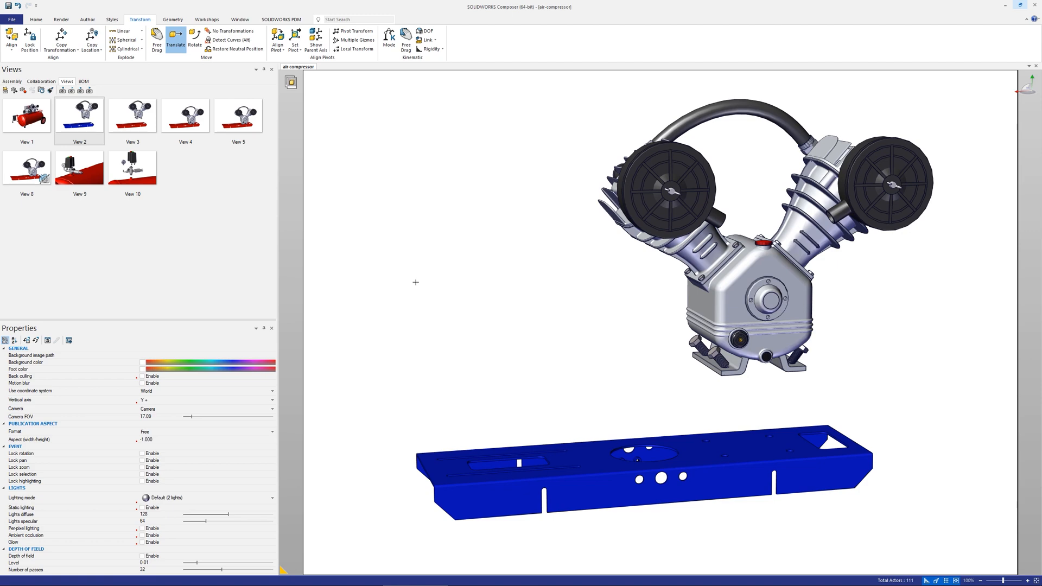
- Update the selected Views 2–5 so their thumbnails show the blue platform
click(635, 458)
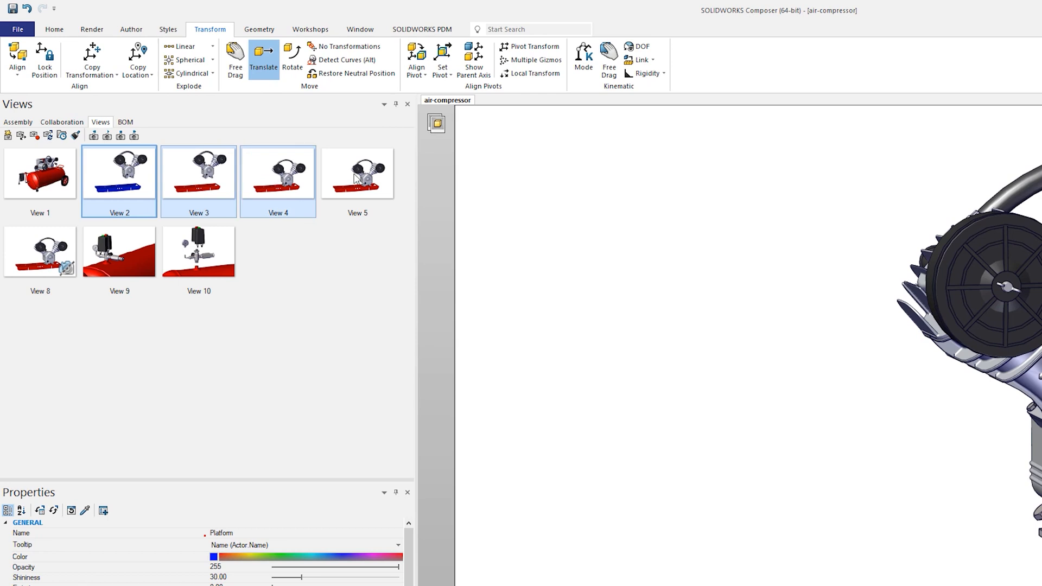
right_click(357, 173)
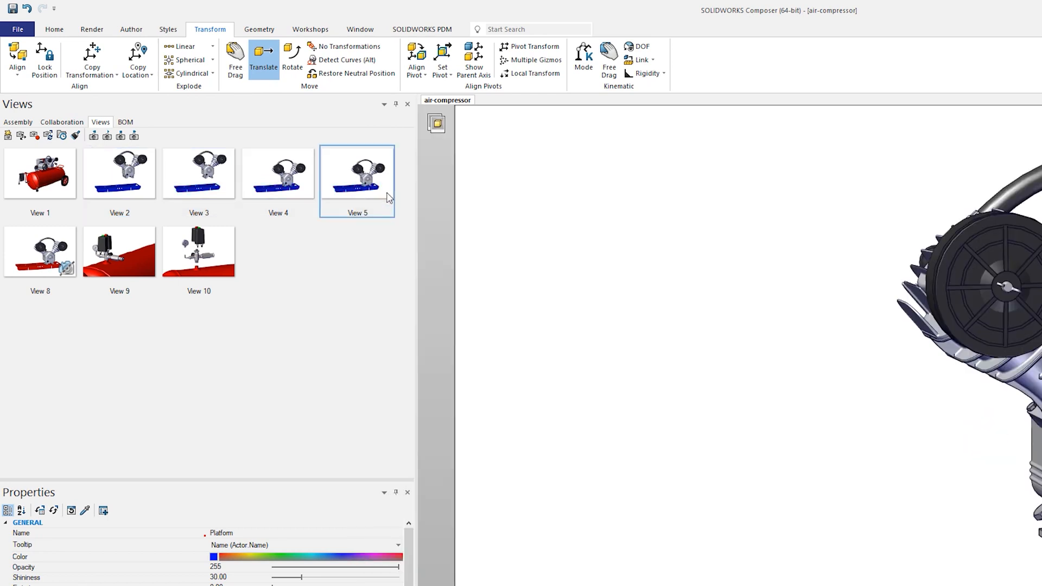
mouse_move(381, 239)
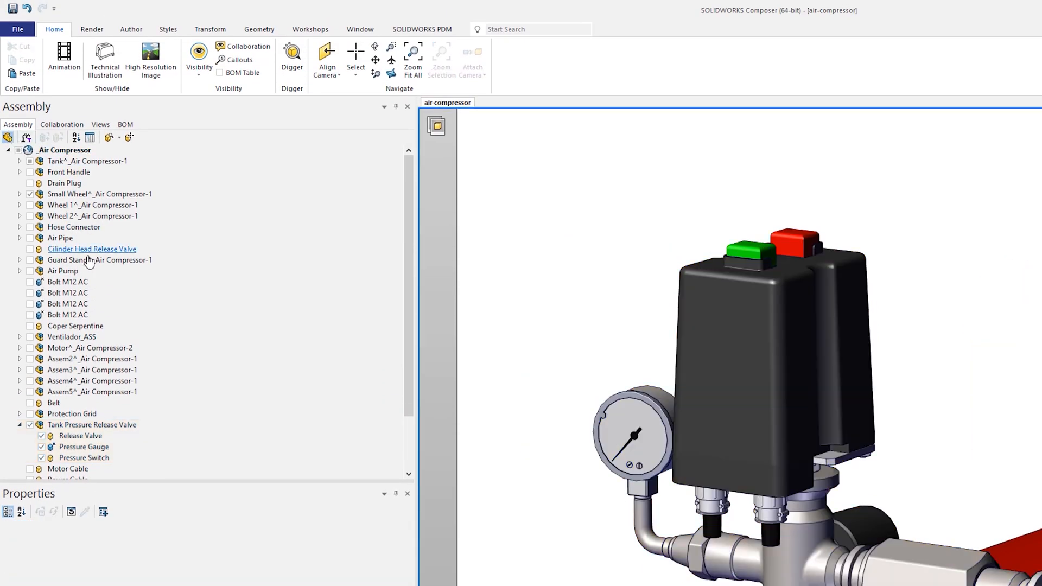
- Select the Release Valve in the assembly tree and reposition it above the tank fitting
click(91, 424)
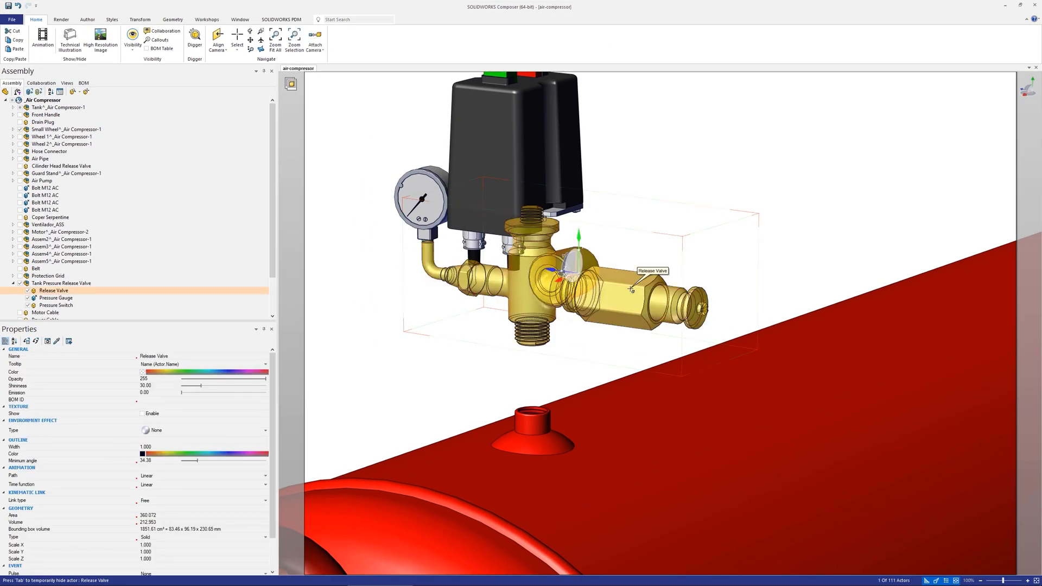
click(61, 282)
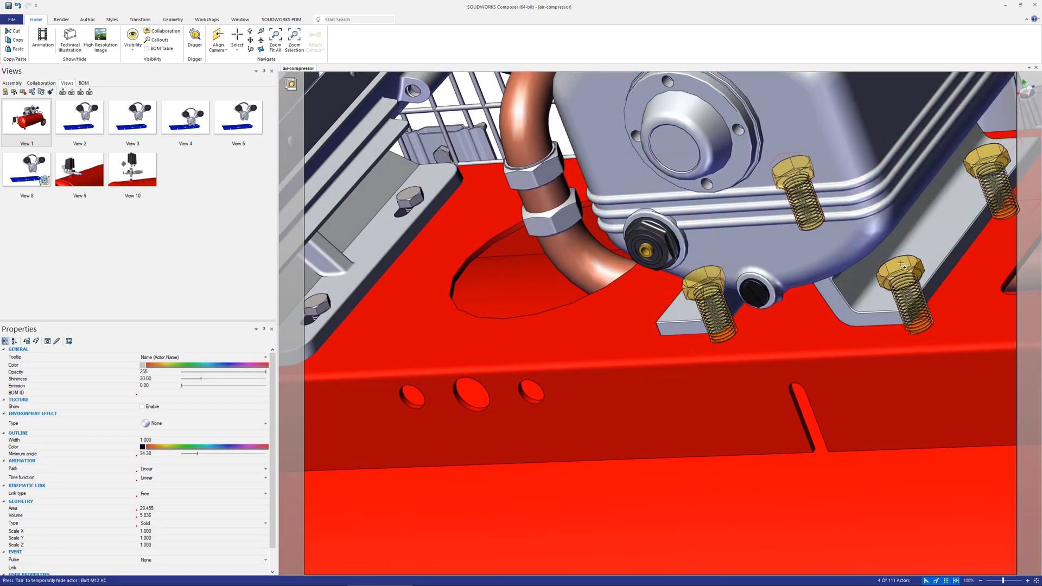
mouse_move(904, 266)
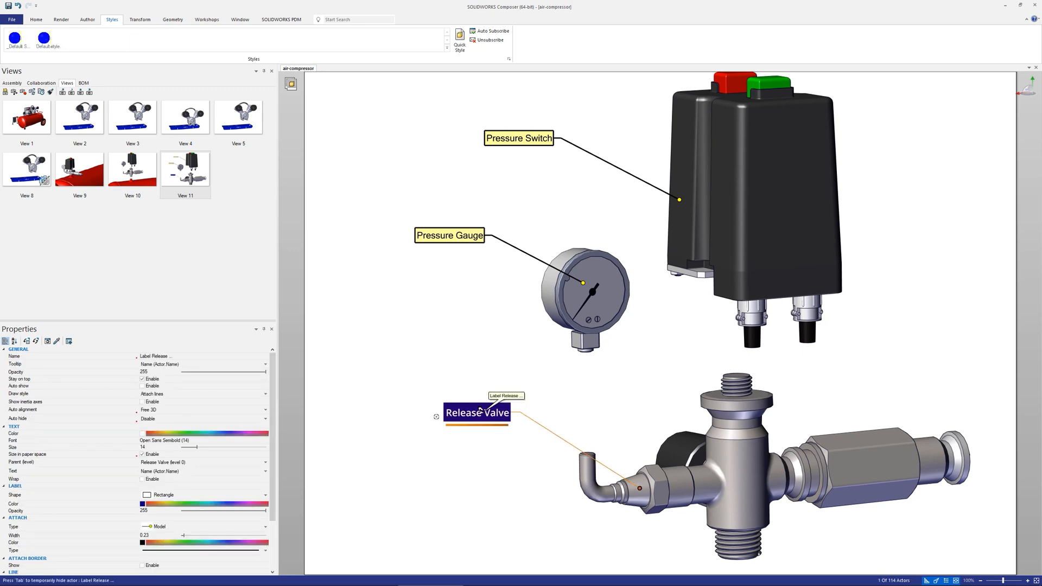
- Apply the dark blue custom style with larger white text to the Pressure Gauge and Release Valve labels
click(12, 447)
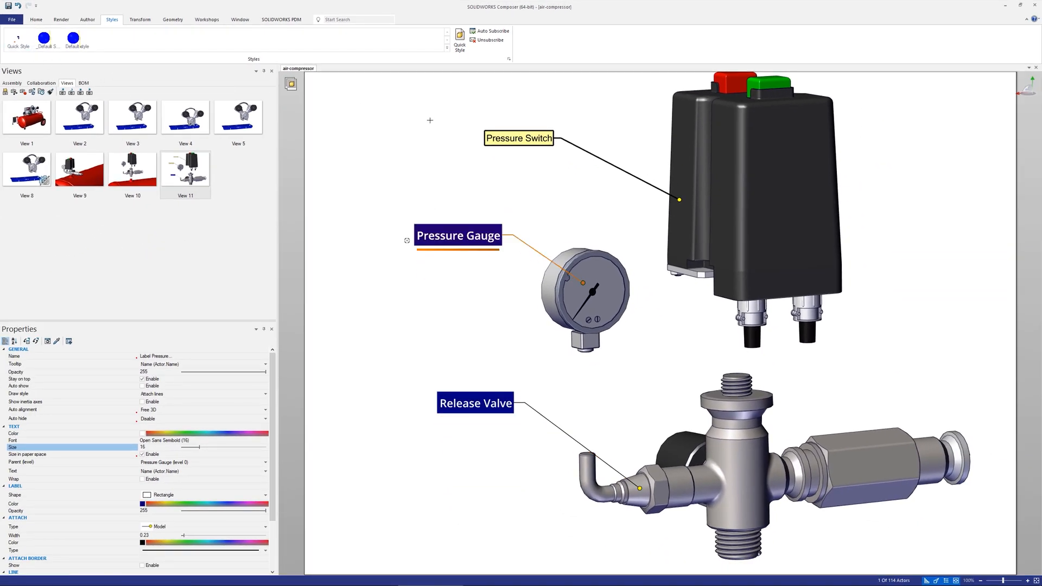
click(528, 138)
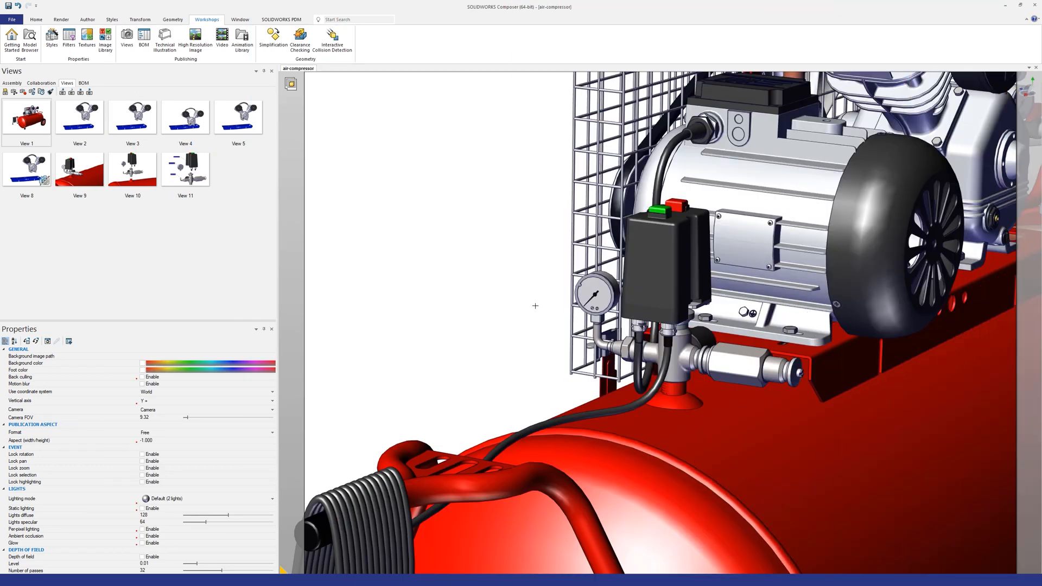
- Create a circular technical-illustration detail view around the selected pressure switch assembly
click(591, 294)
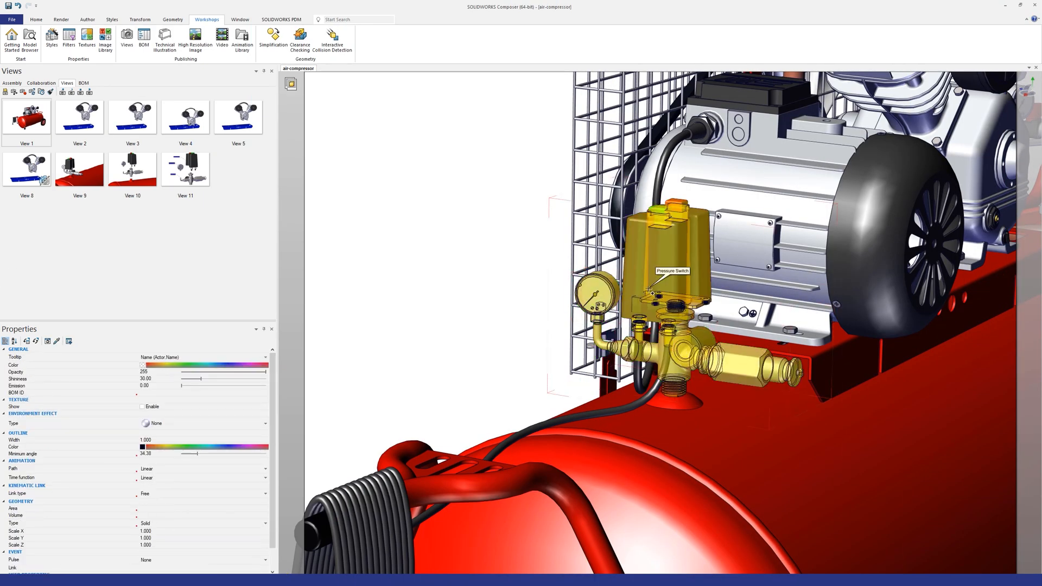
click(164, 41)
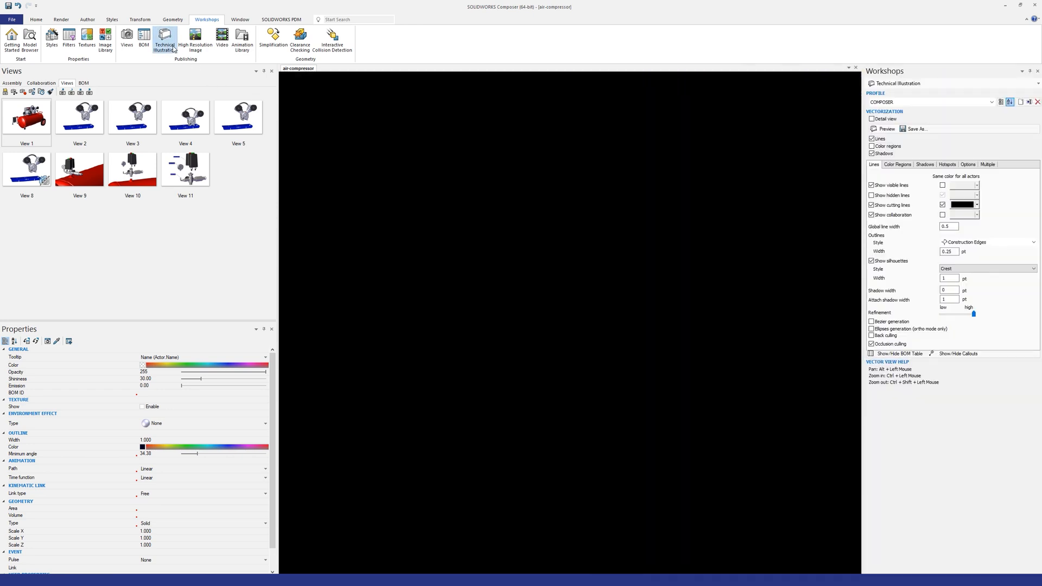
click(164, 39)
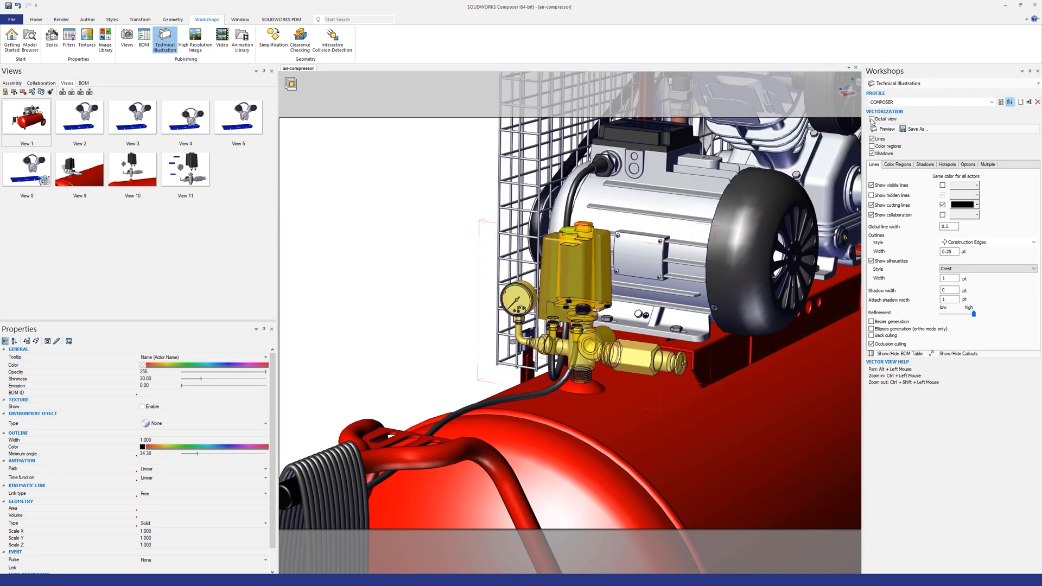
click(872, 120)
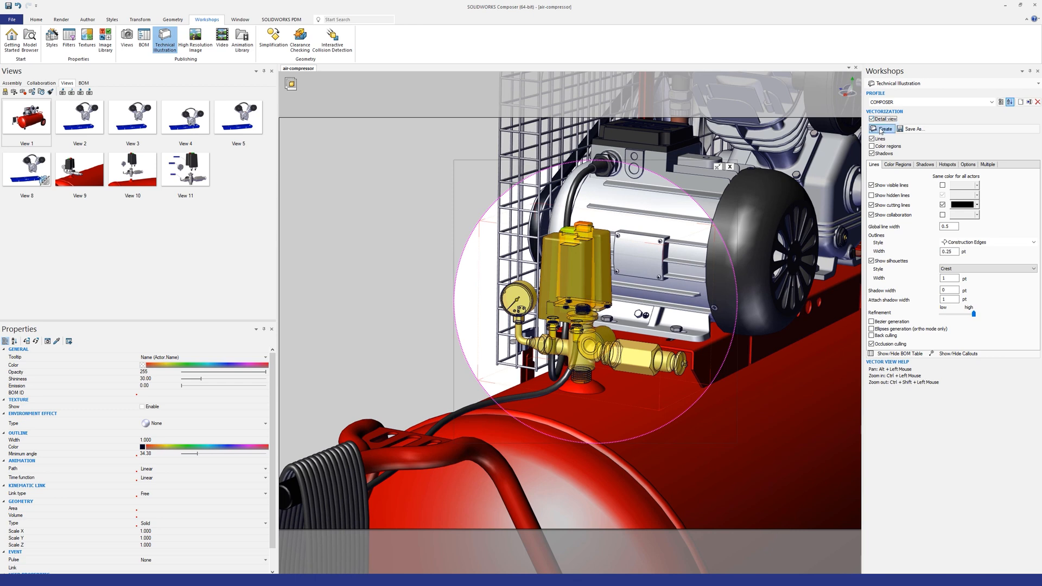
click(881, 128)
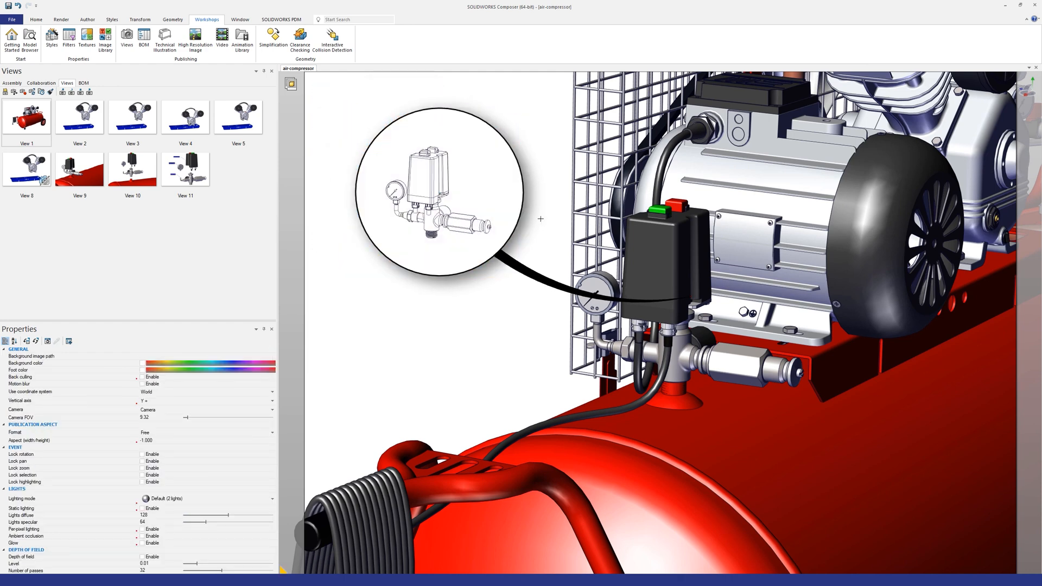
click(61, 20)
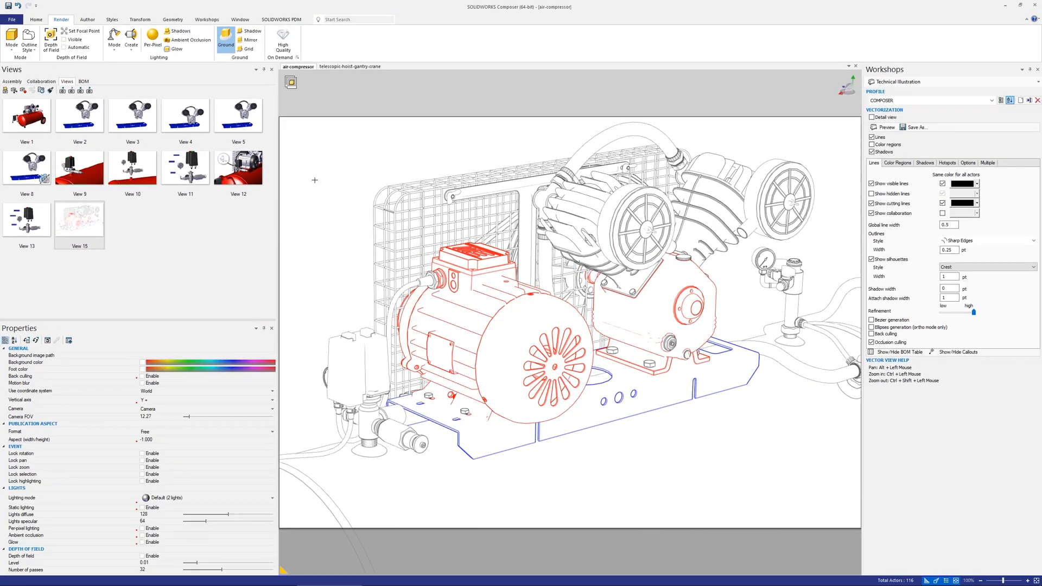
mouse_move(853, 136)
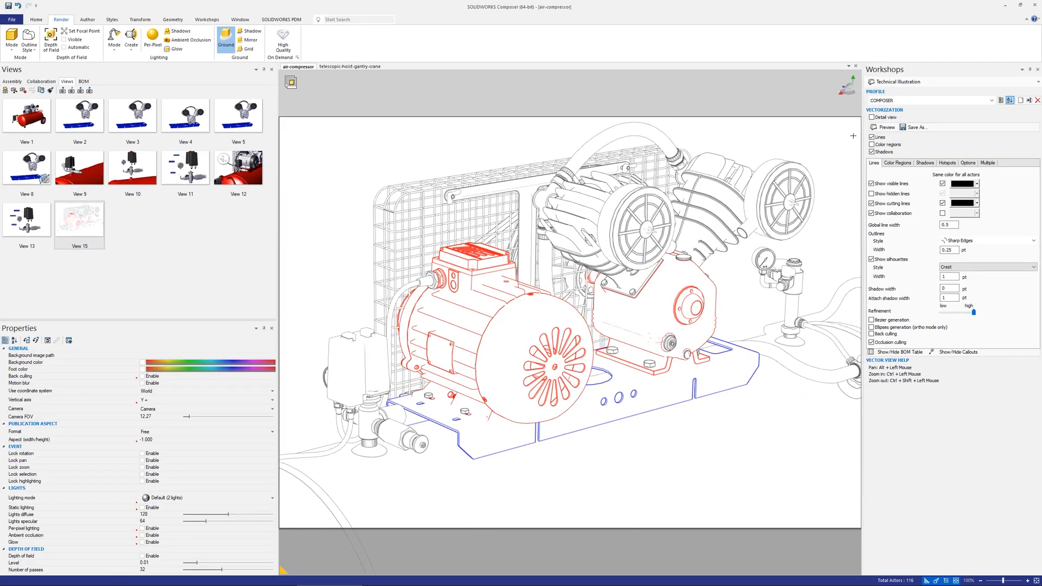